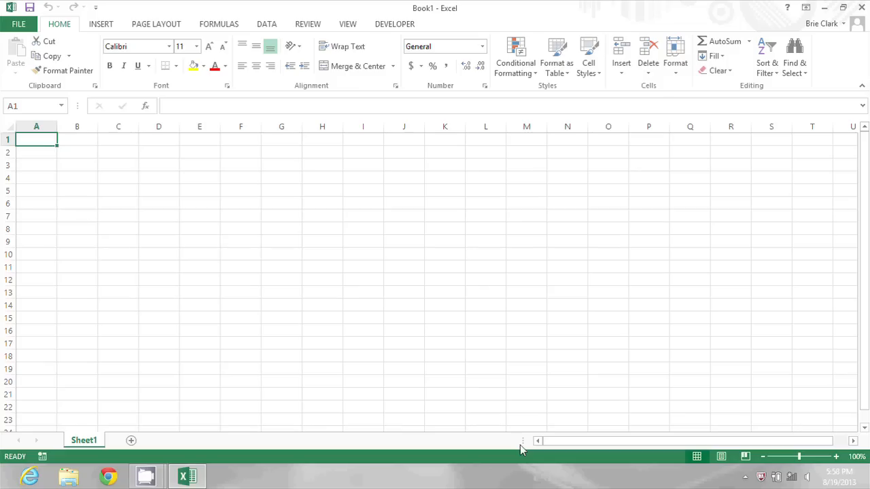
mouse_move(77, 405)
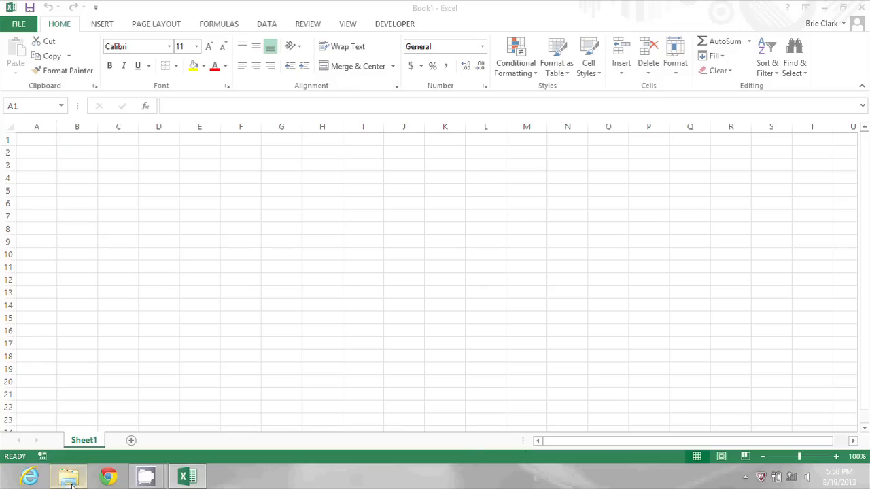
Launch File Explorer from the taskbar and enter the Documents library.
click(68, 476)
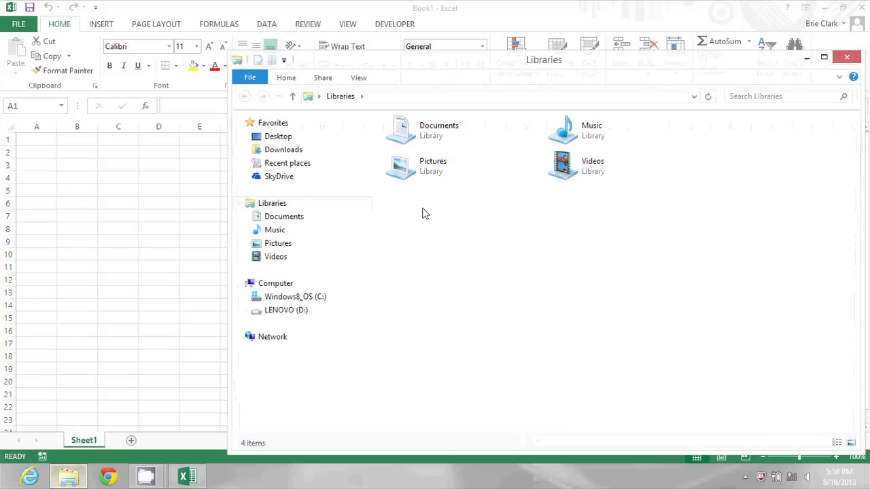
click(437, 129)
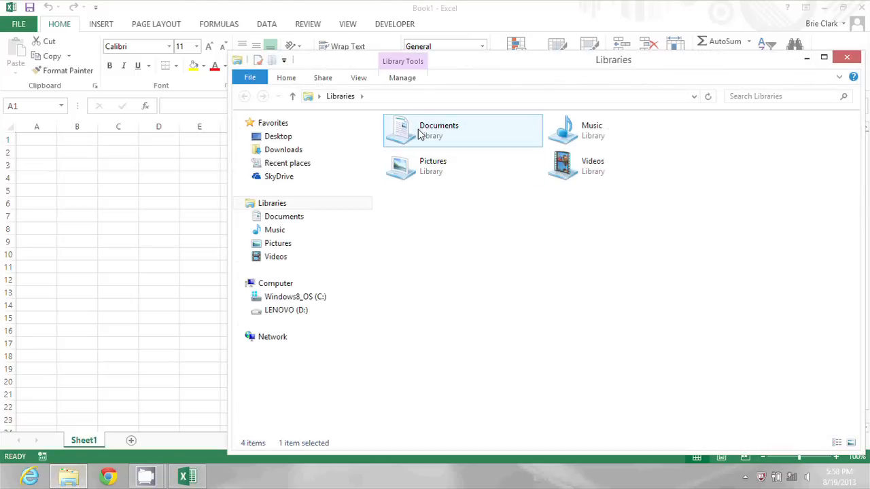
double_click(463, 131)
text(python)
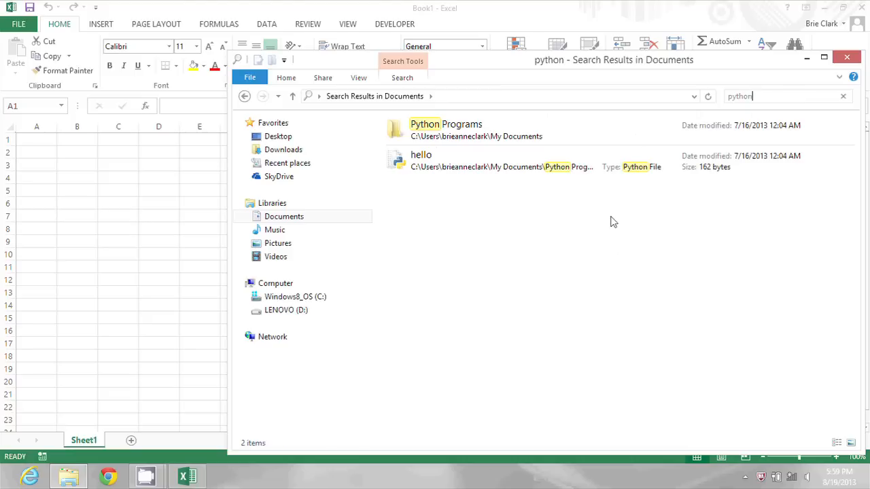
mouse_move(625, 217)
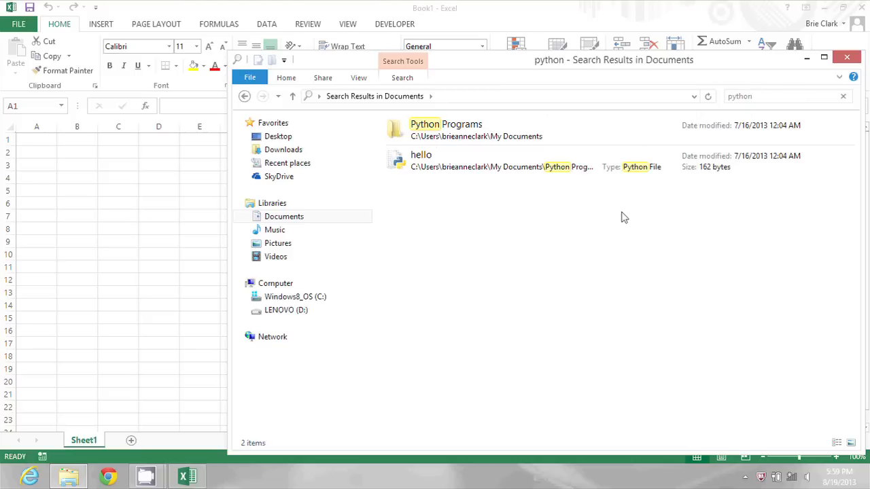
mouse_move(636, 229)
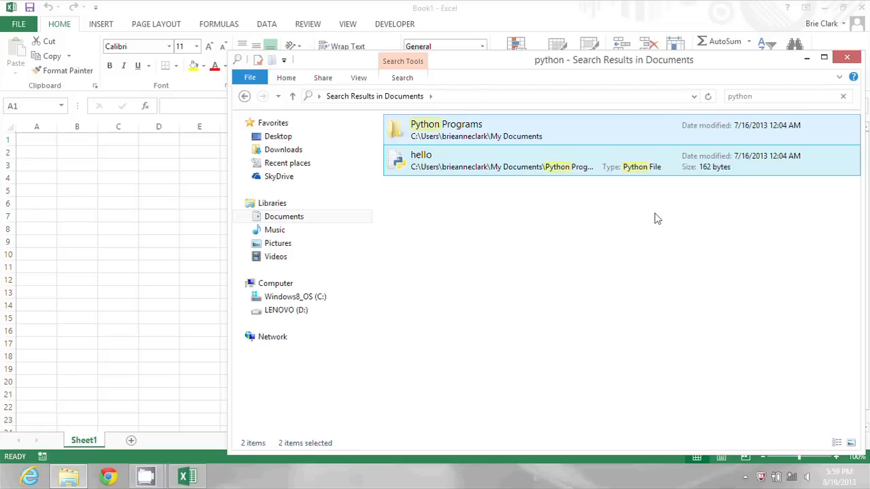
mouse_move(666, 224)
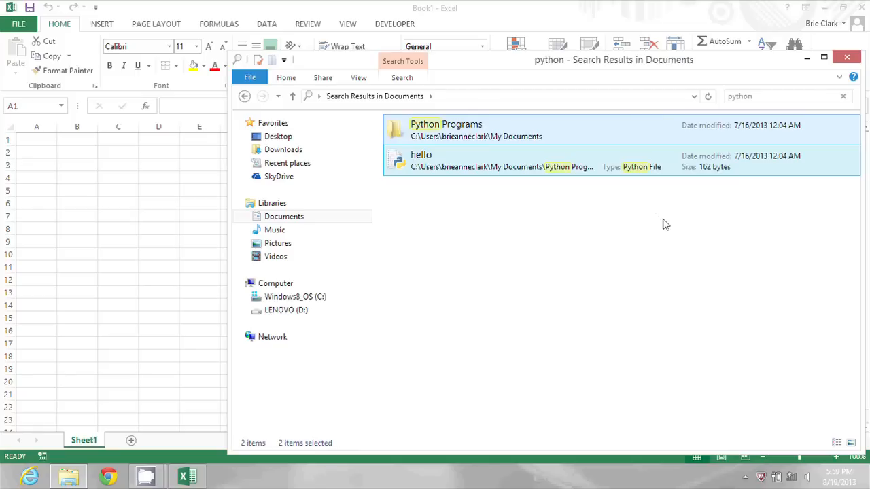
mouse_move(514, 134)
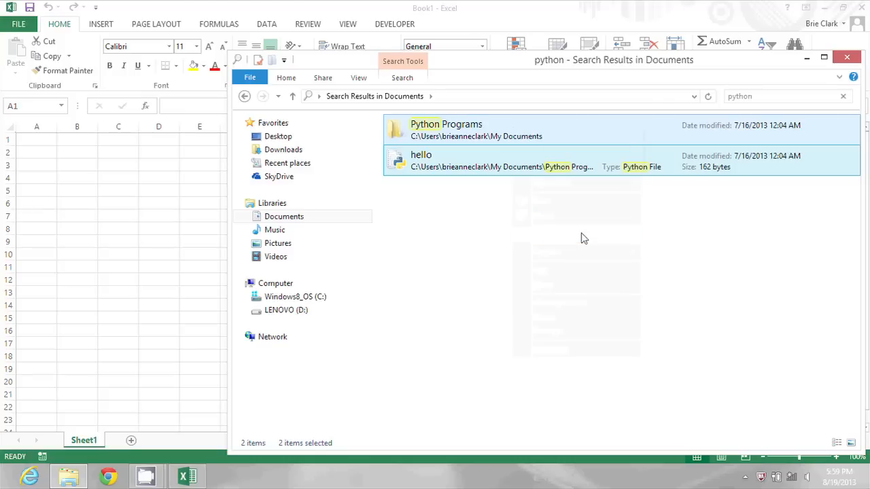
mouse_move(30, 147)
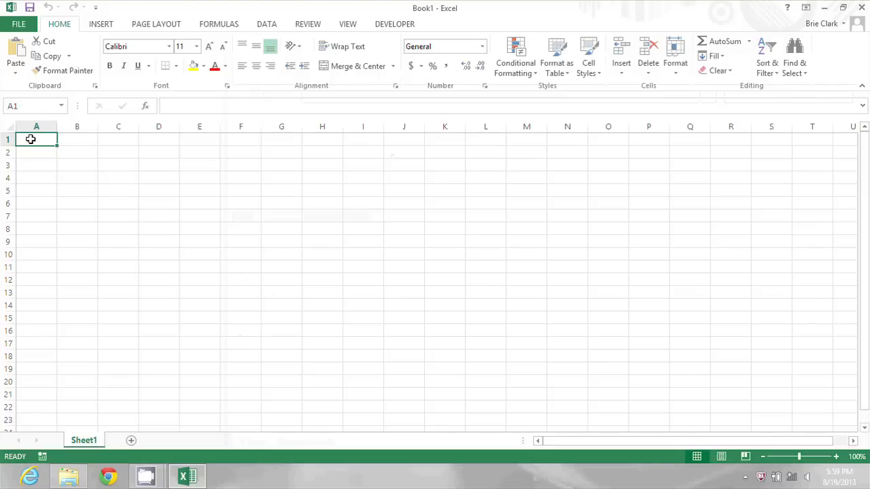
Paste the Python Programs and hello.py paths as plain text into A1:A2.
right_click(35, 139)
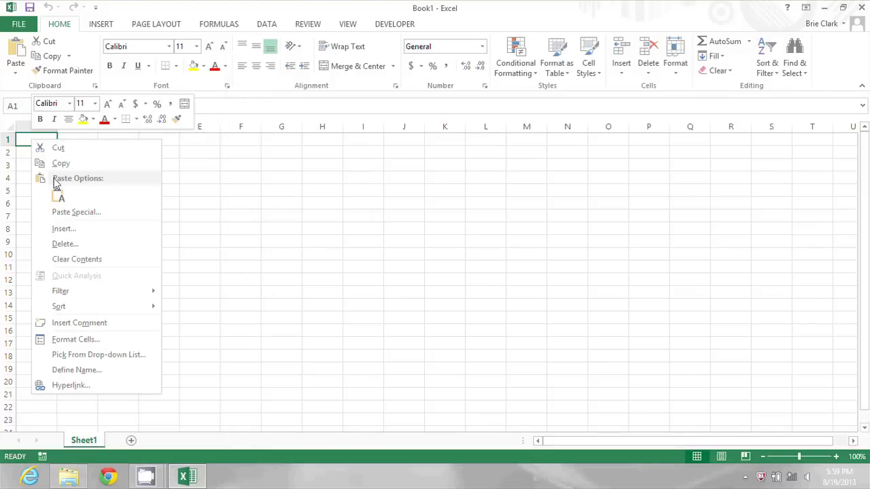
click(60, 197)
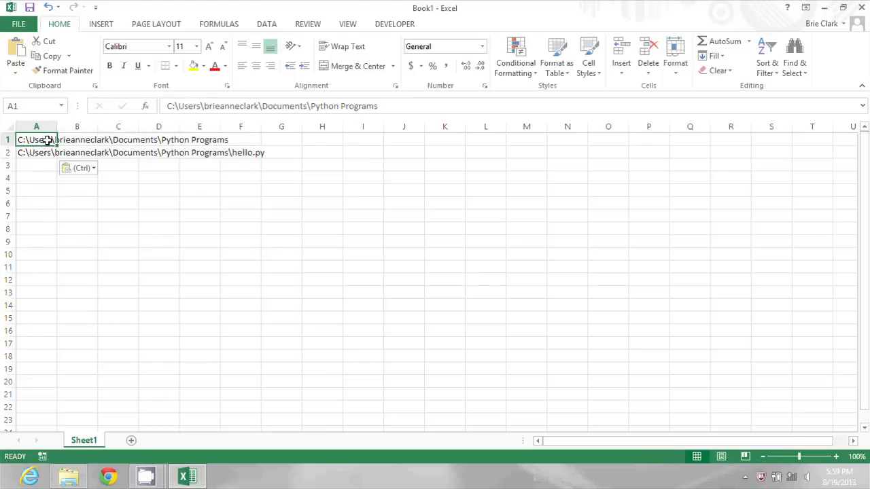
click(35, 165)
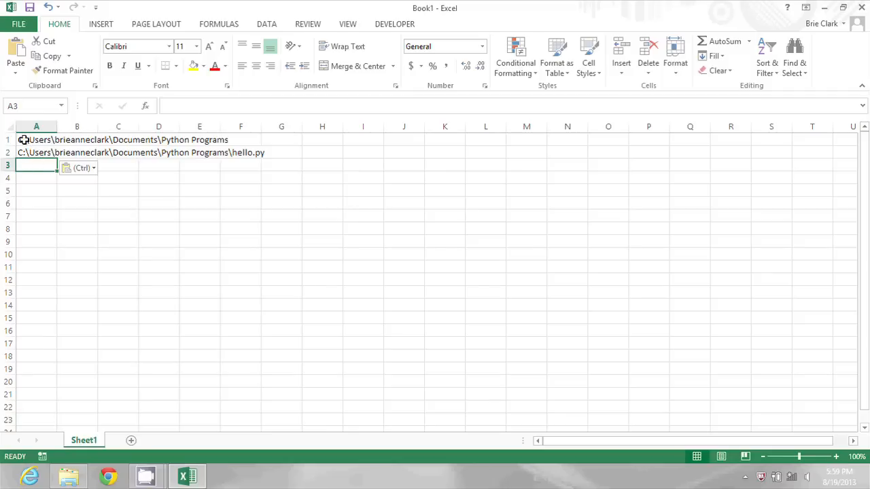
mouse_move(169, 140)
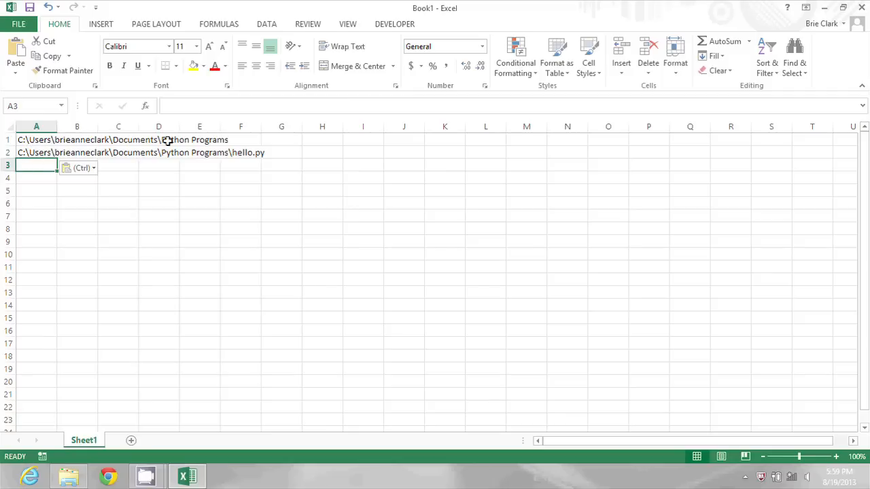
mouse_move(422, 288)
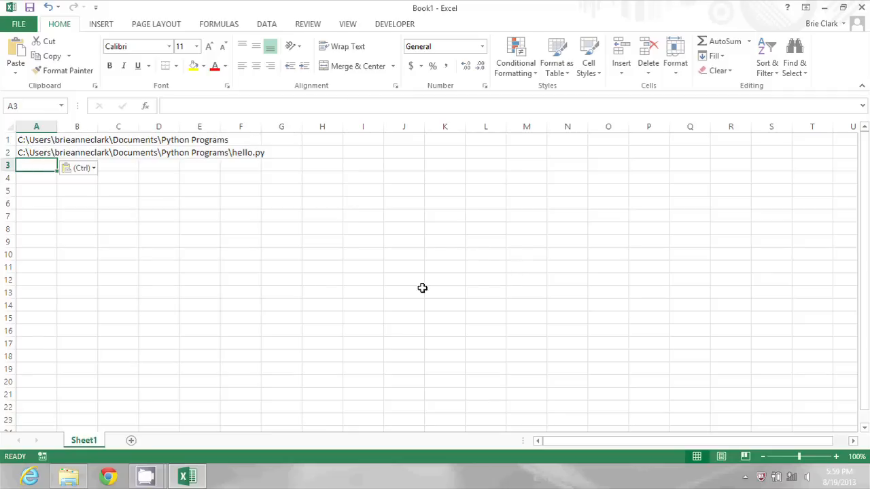